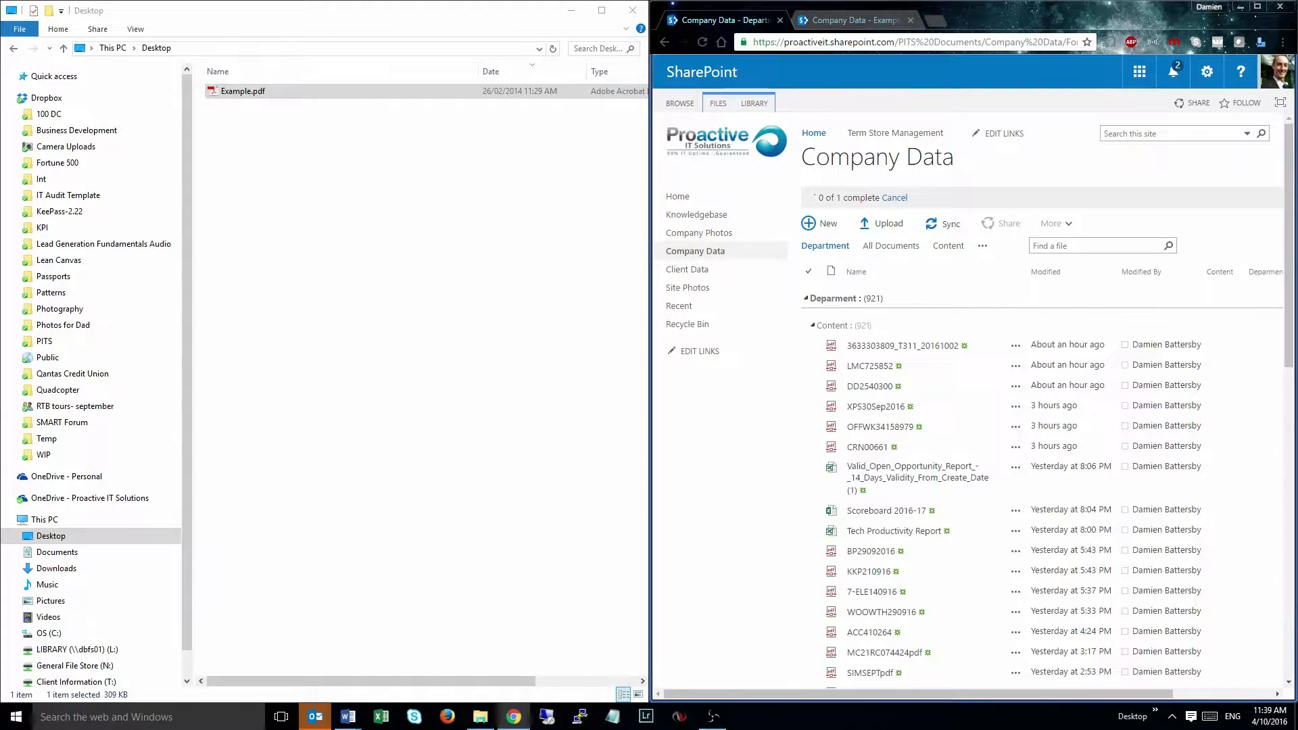
Bring the Word document containing 'test' to the front and maximize its window.
{"action": "left_click", "coordinate": [347, 716]}
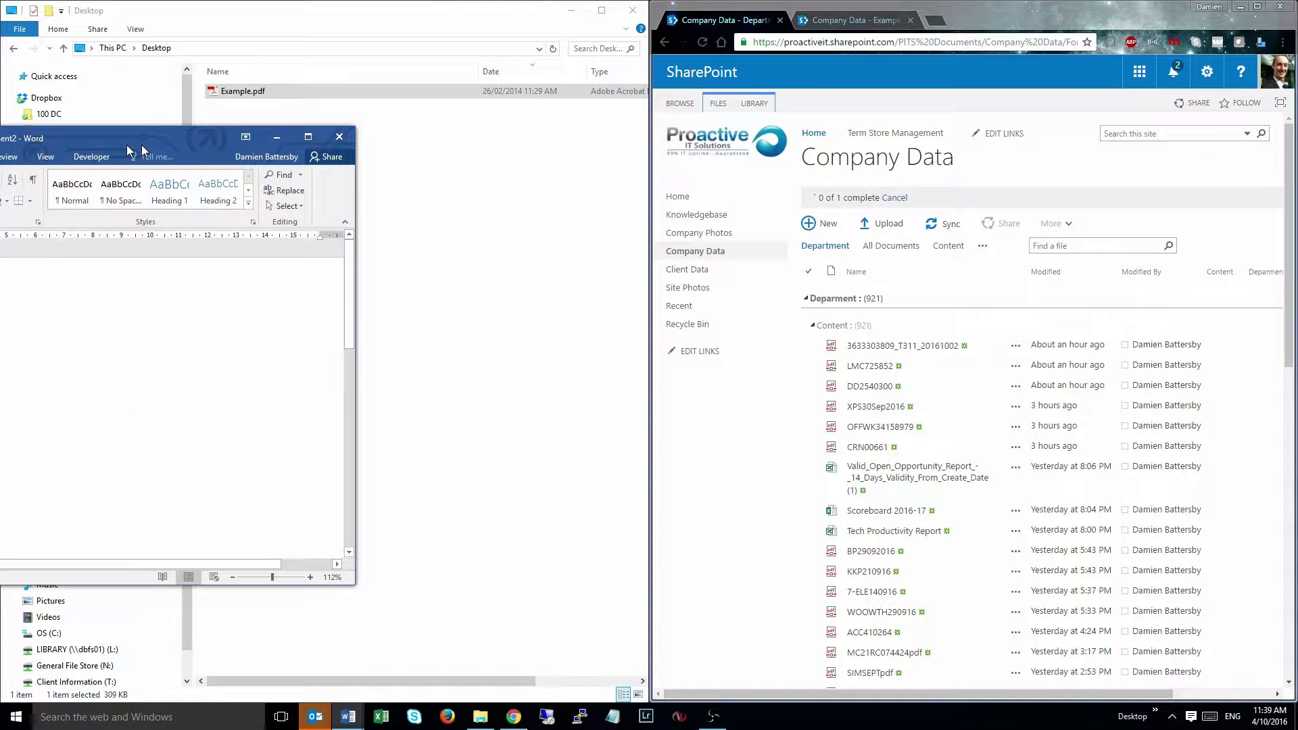
{"action": "left_click", "coordinate": [308, 136]}
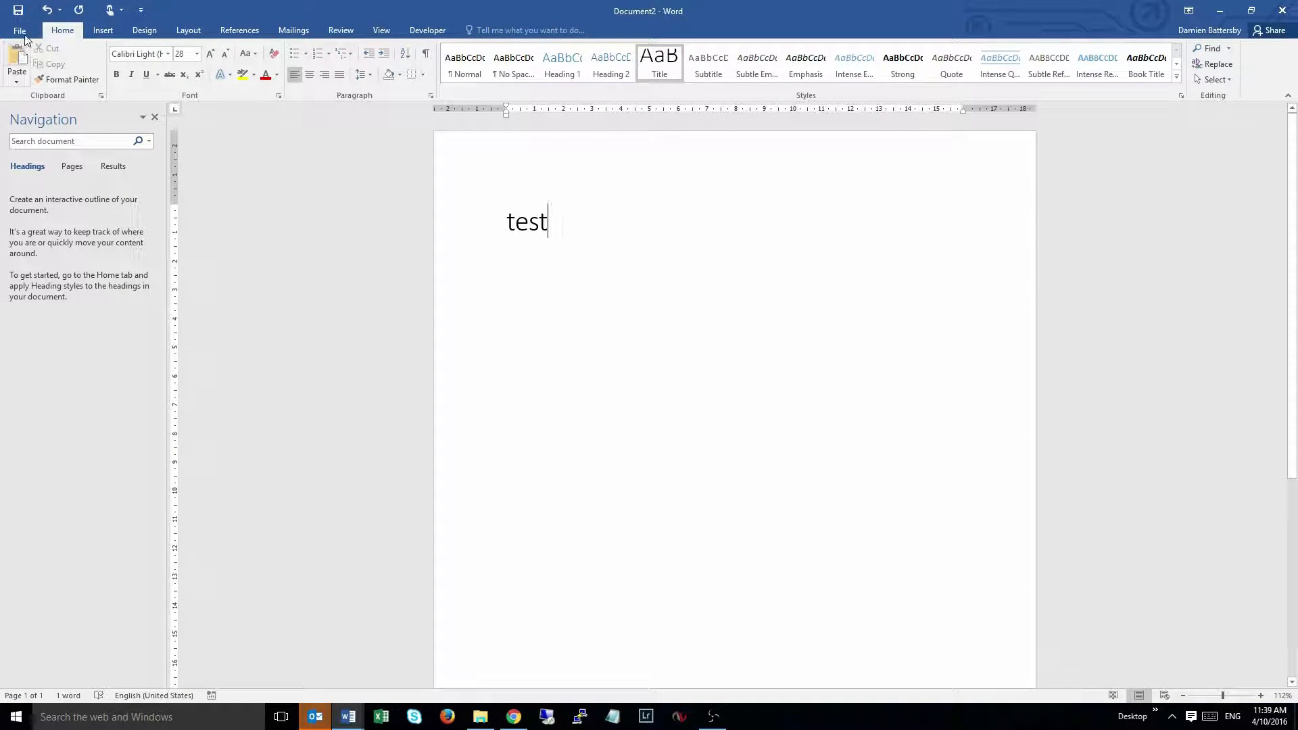
Start Save As and browse into the Proactive IT Solutions SharePoint site.
{"action": "left_click", "coordinate": [18, 29]}
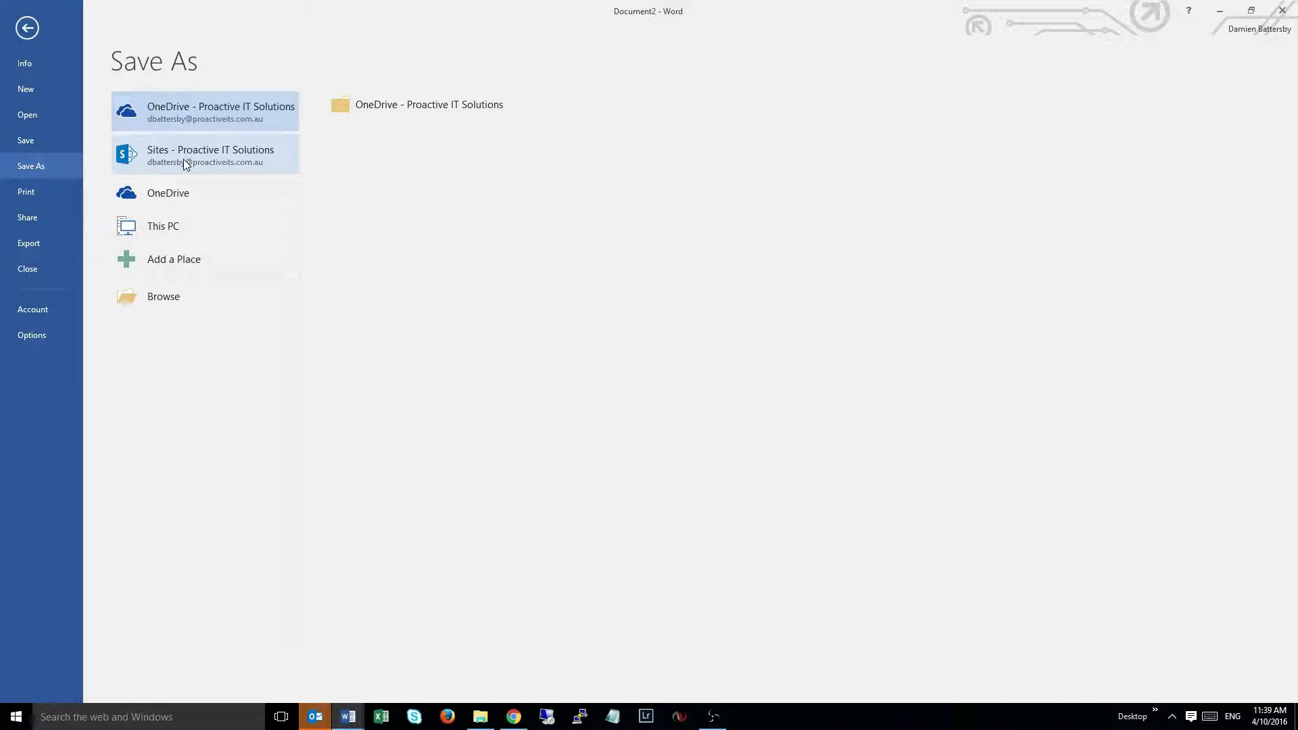
{"action": "left_click", "coordinate": [209, 155]}
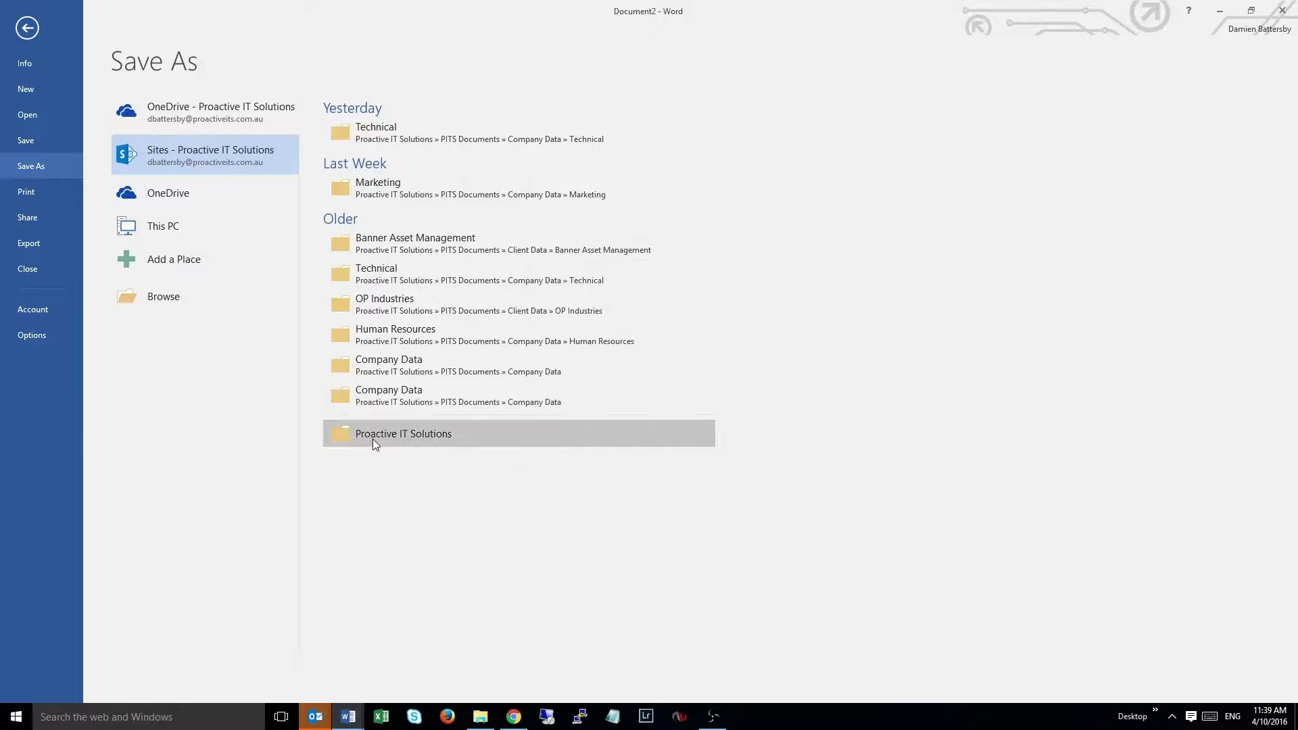
{"action": "double_click", "coordinate": [403, 432]}
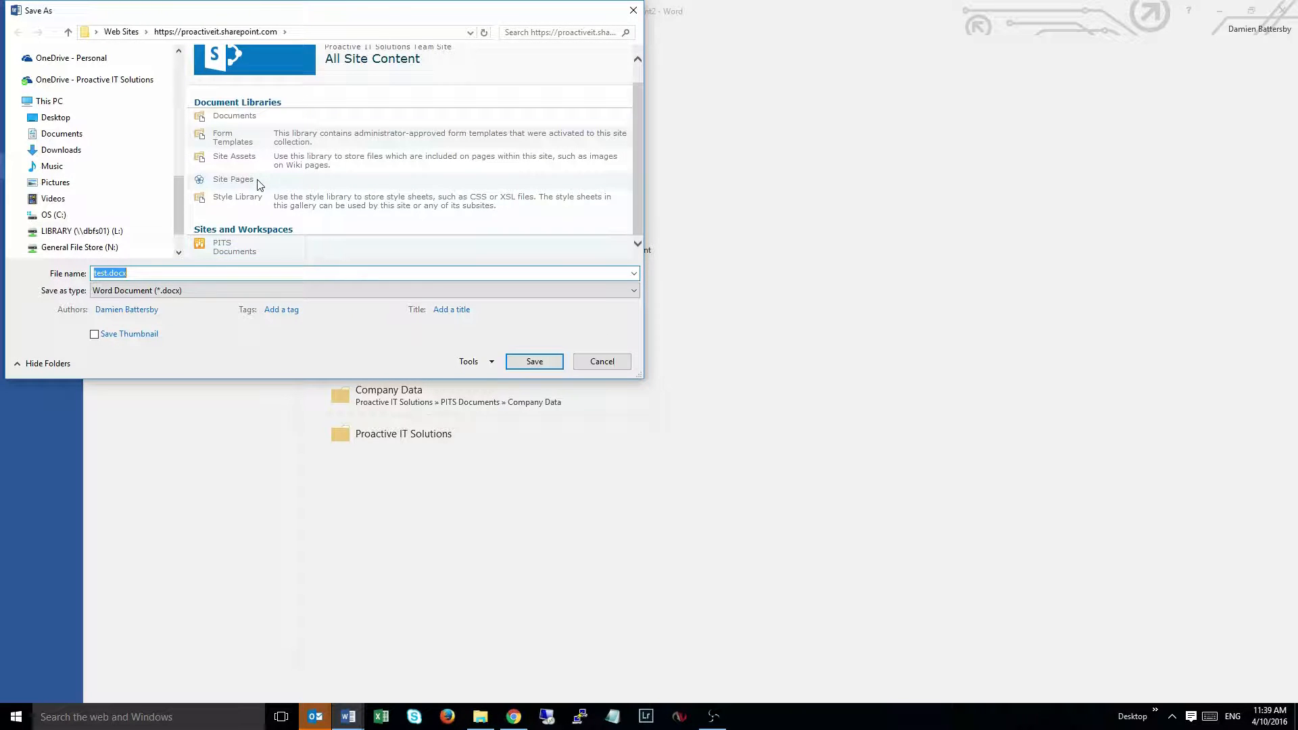
Open the PITS Documents library under Sites and Workspaces as the save location.
{"action": "left_click", "coordinate": [235, 247]}
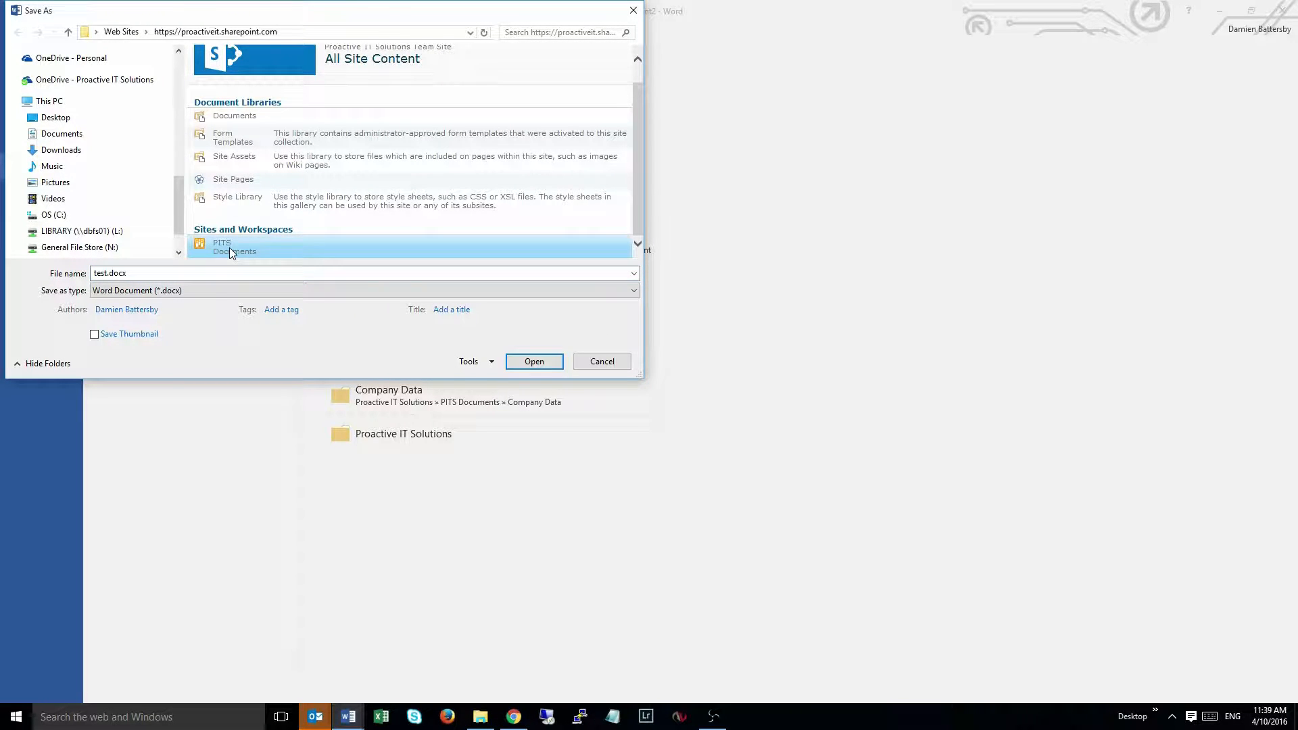
{"action": "double_click", "coordinate": [235, 247]}
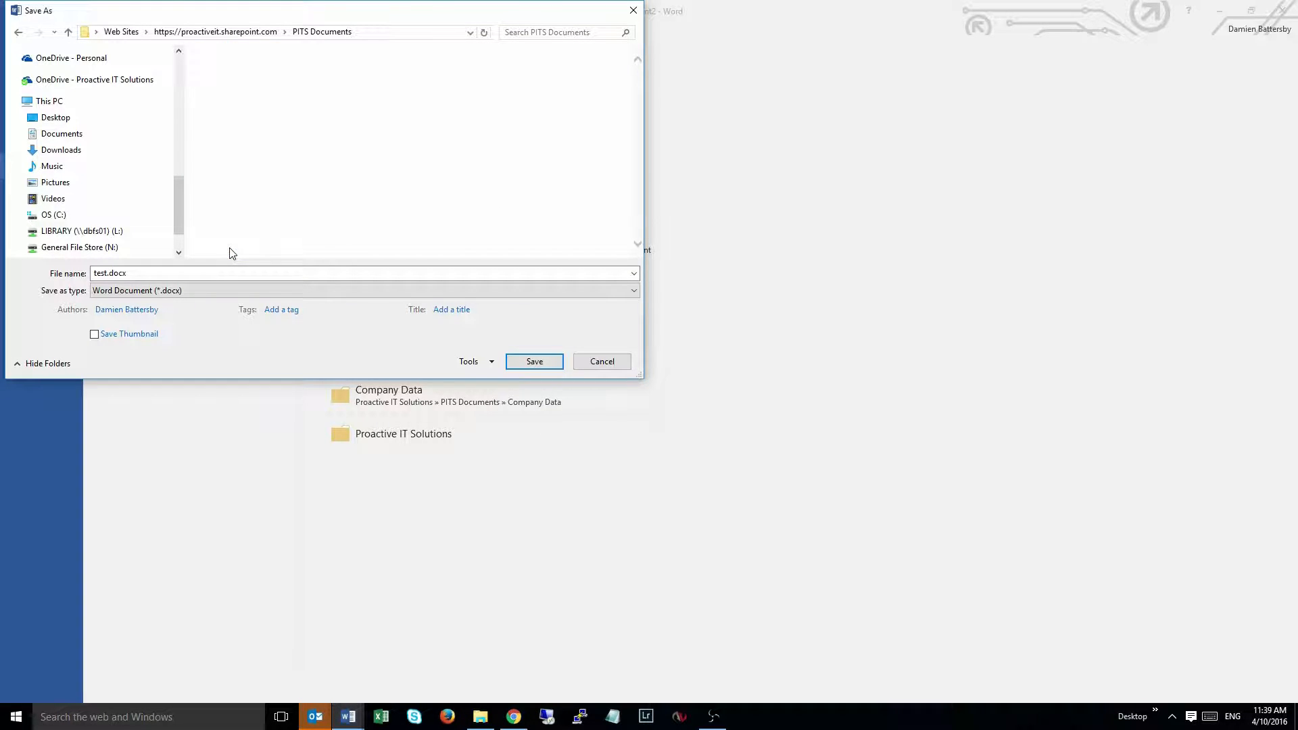